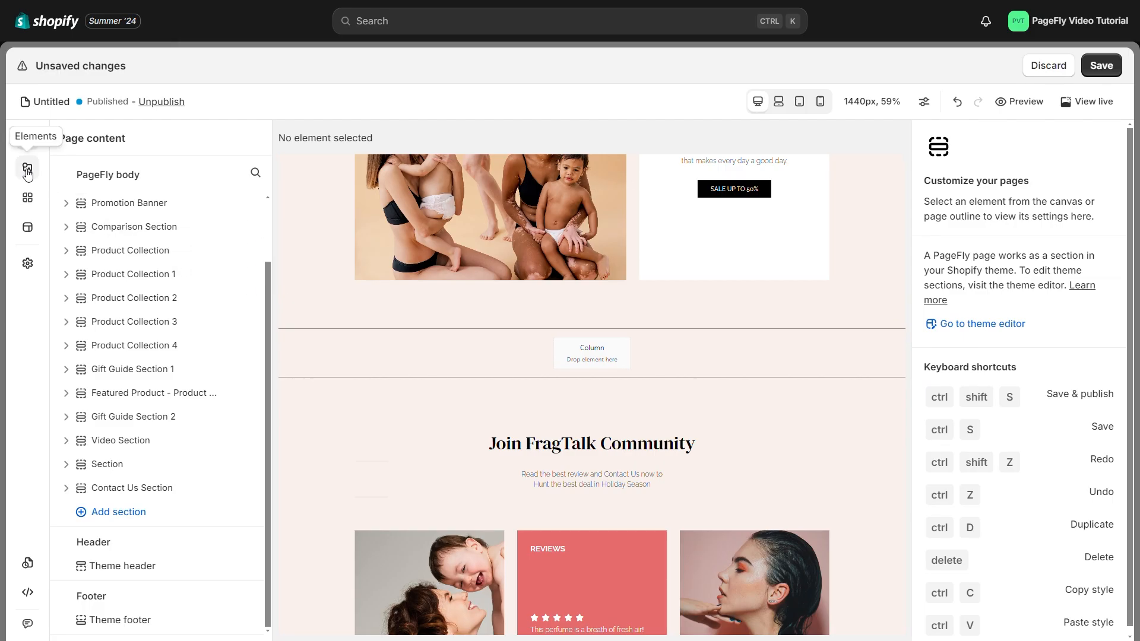
# Step: Add an HTML video element from the Media elements into the Video Section's empty column
pyautogui.click(27, 168)
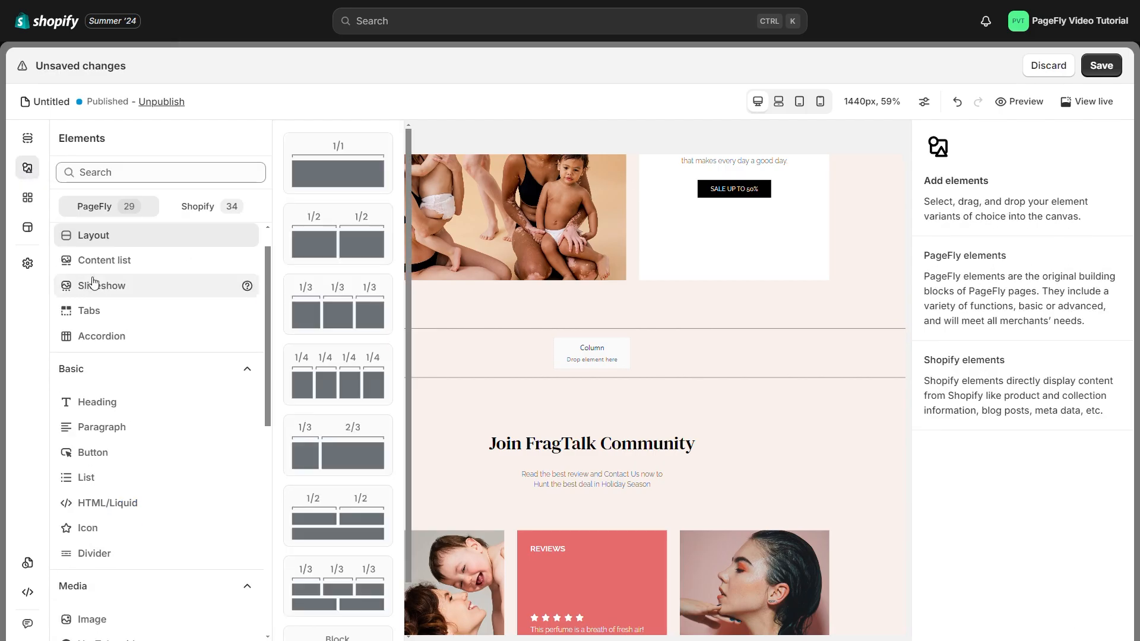
pyautogui.scroll(-3)
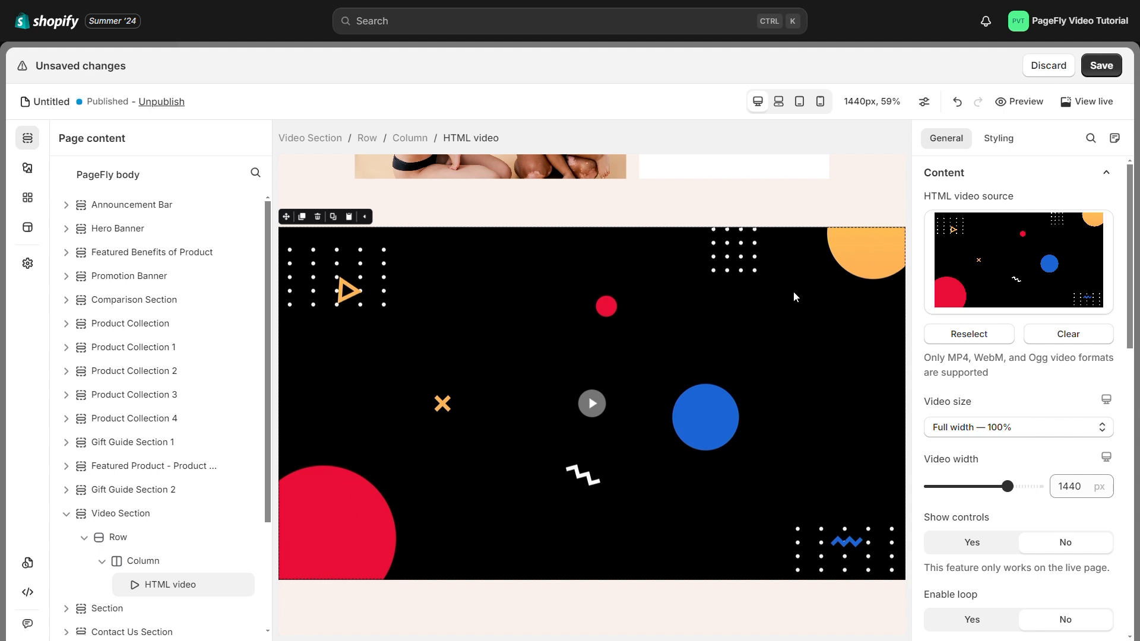
pyautogui.moveTo(703, 242)
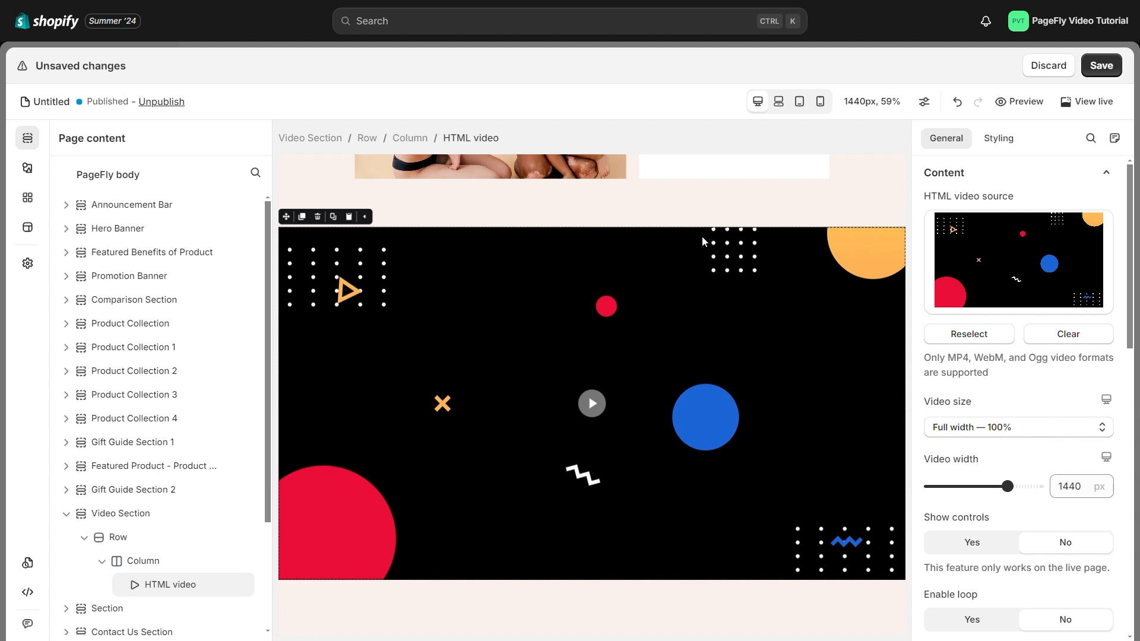
# Step: Copy the HTML VIDEO file's link from the store's Content > Files page
pyautogui.click(968, 334)
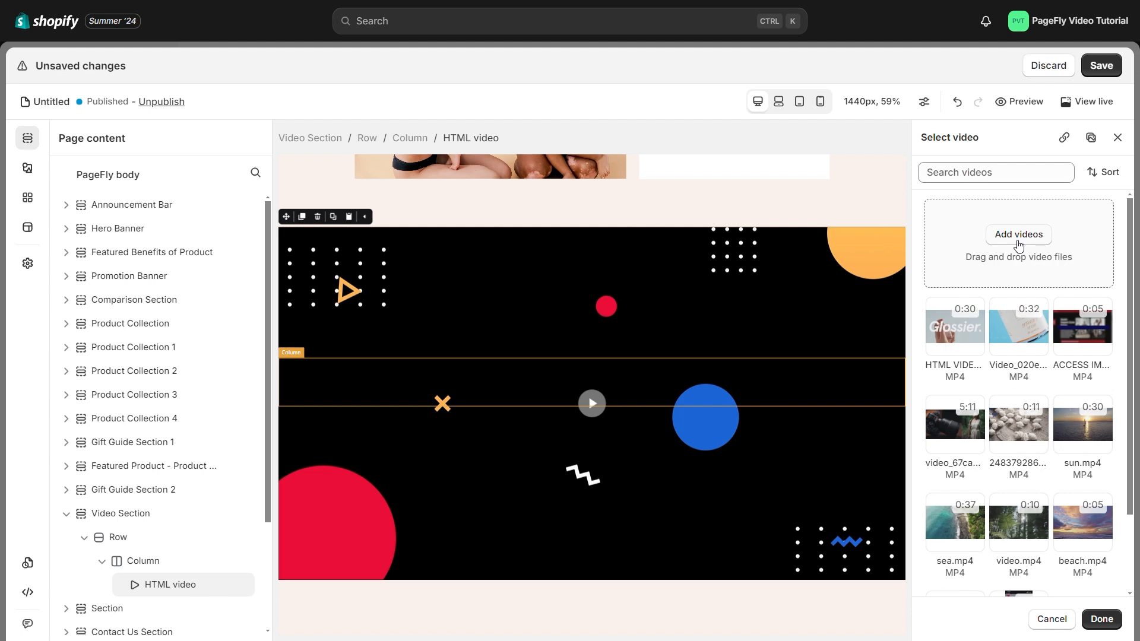
pyautogui.scroll(-3)
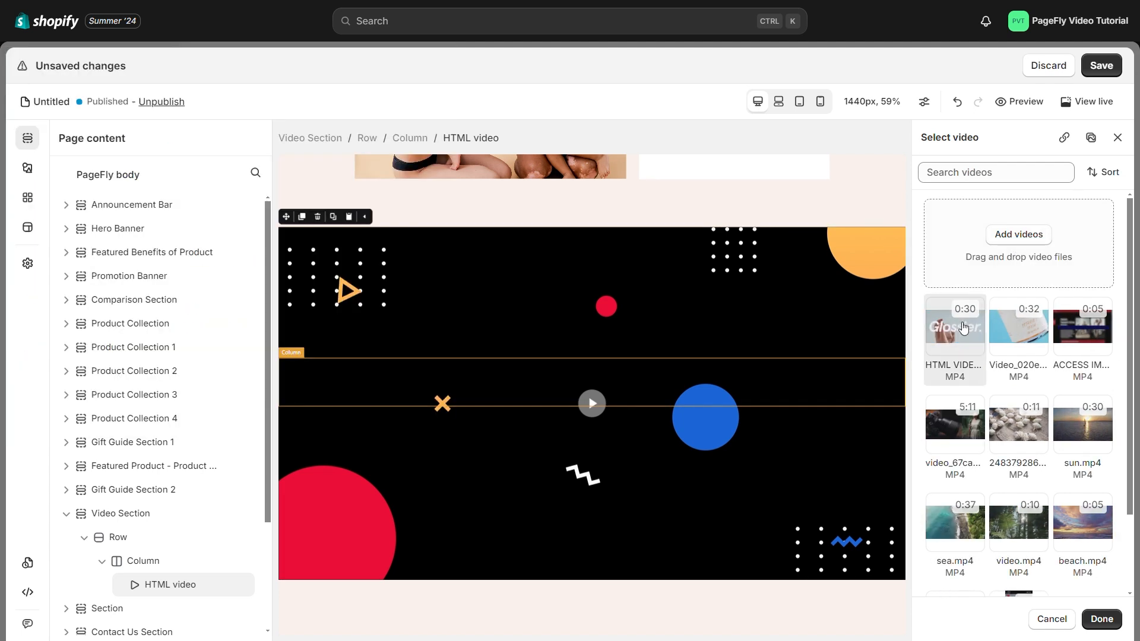
pyautogui.click(59, 164)
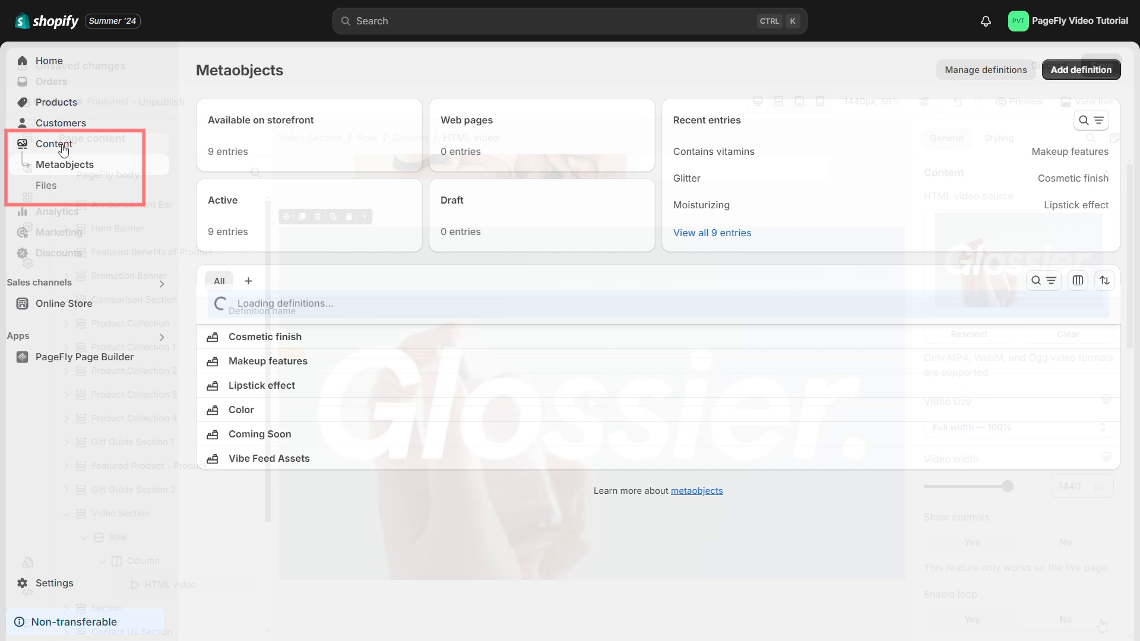
pyautogui.click(45, 185)
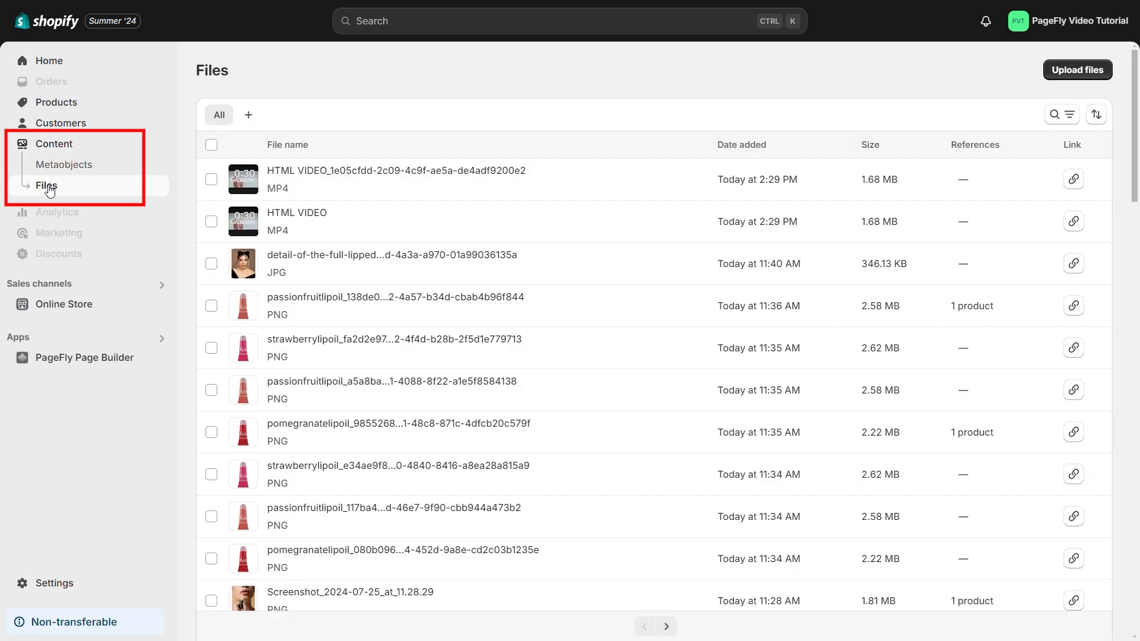
pyautogui.moveTo(1080, 179)
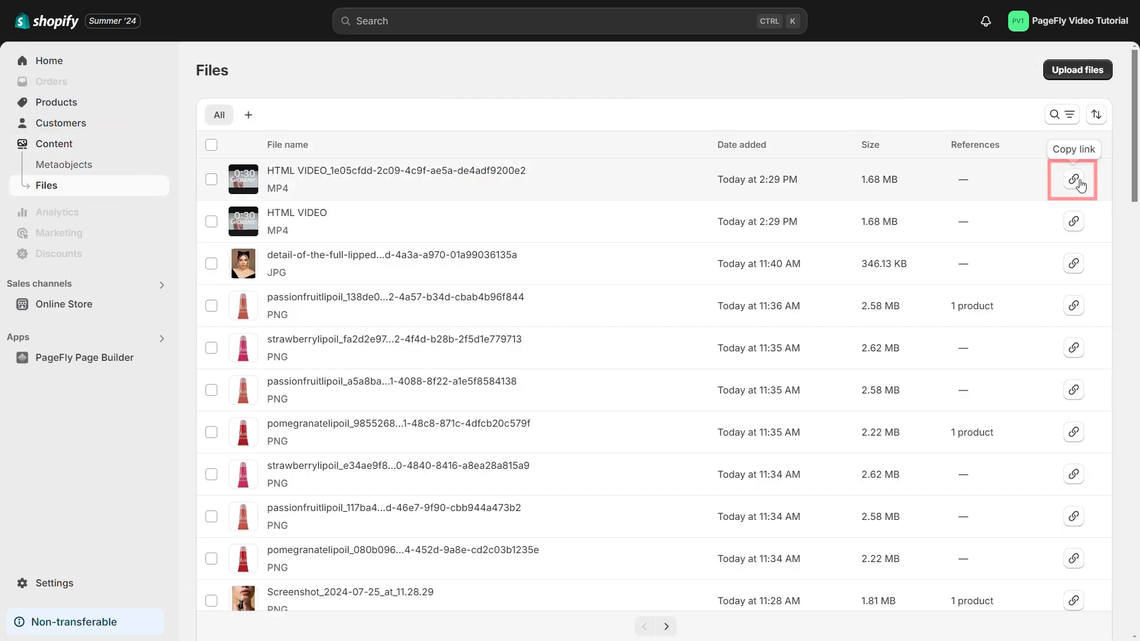
pyautogui.click(1074, 180)
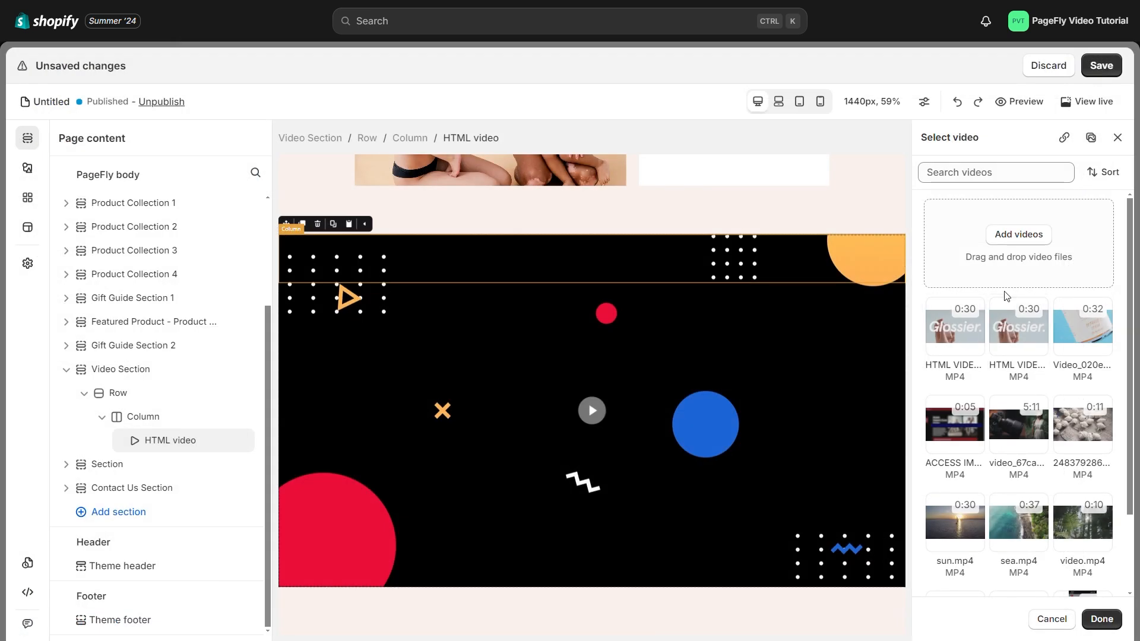
pyautogui.moveTo(1065, 138)
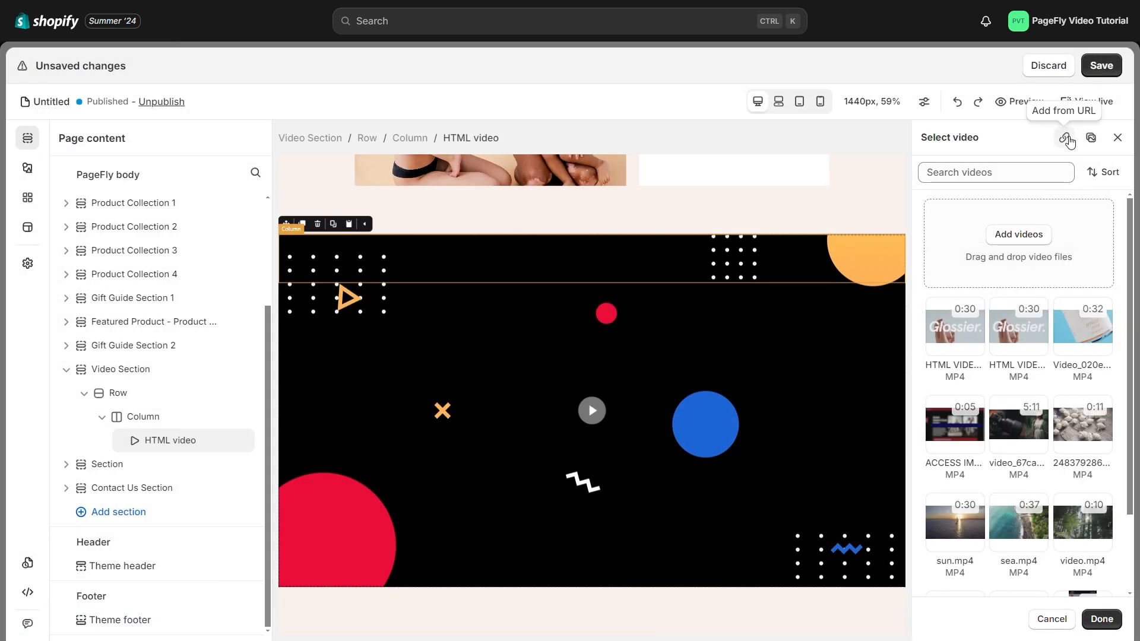
# Step: Add the Glossier video from the copied URL and confirm it as the source
pyautogui.click(1066, 138)
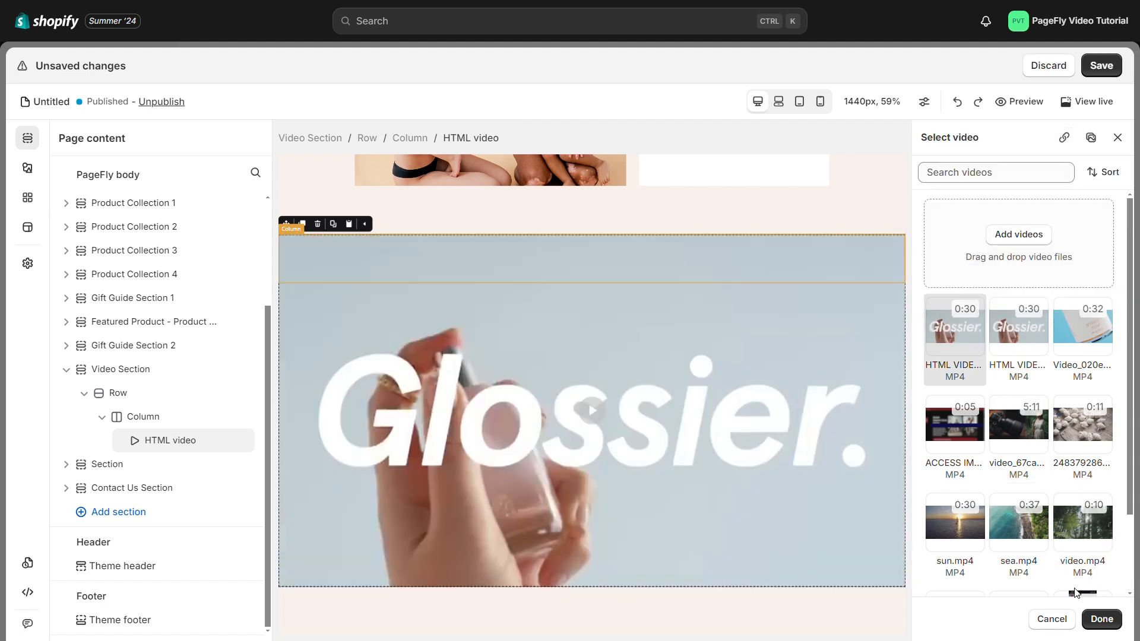
pyautogui.click(1101, 618)
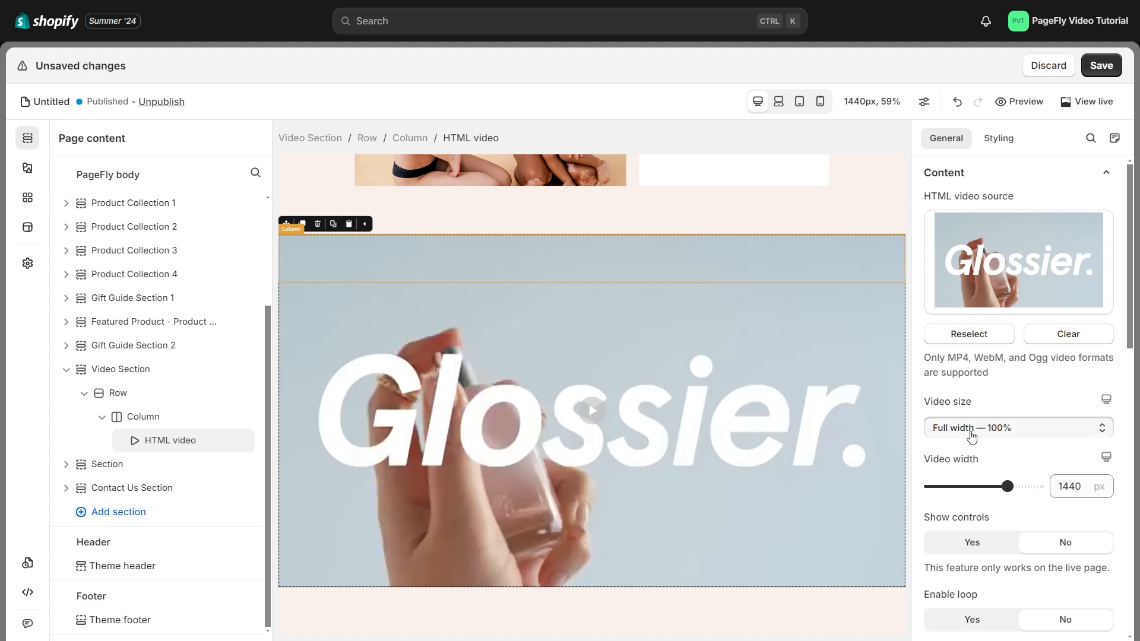
# Step: Give the video a custom 1466 px width with controls, loop and autoplay enabled
pyautogui.click(1017, 427)
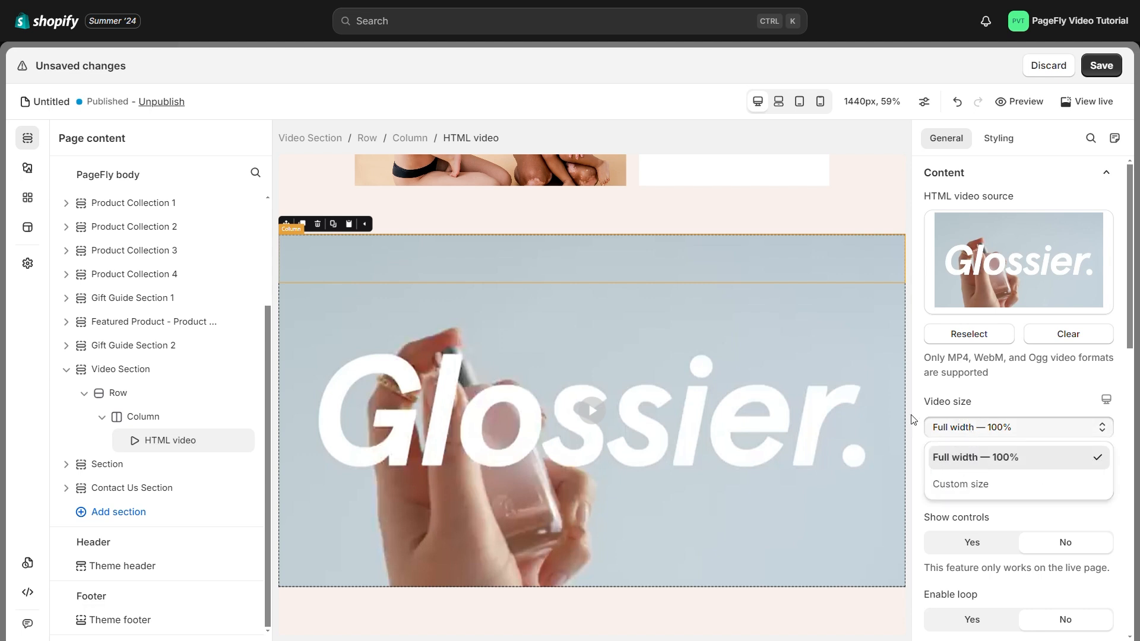
pyautogui.moveTo(788, 568)
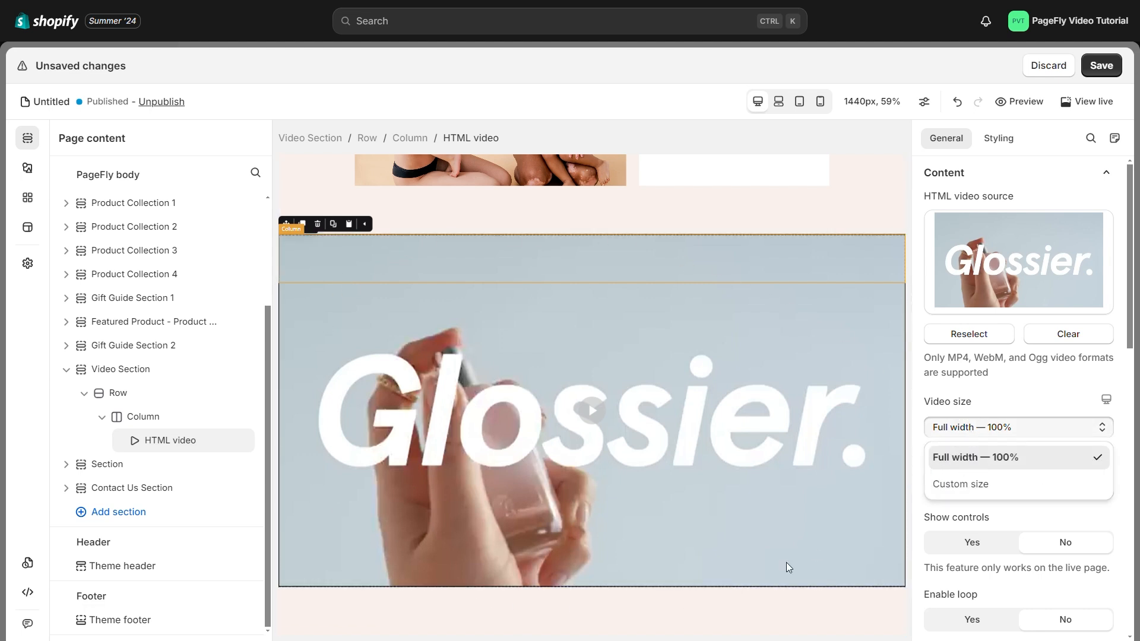
pyautogui.click(959, 483)
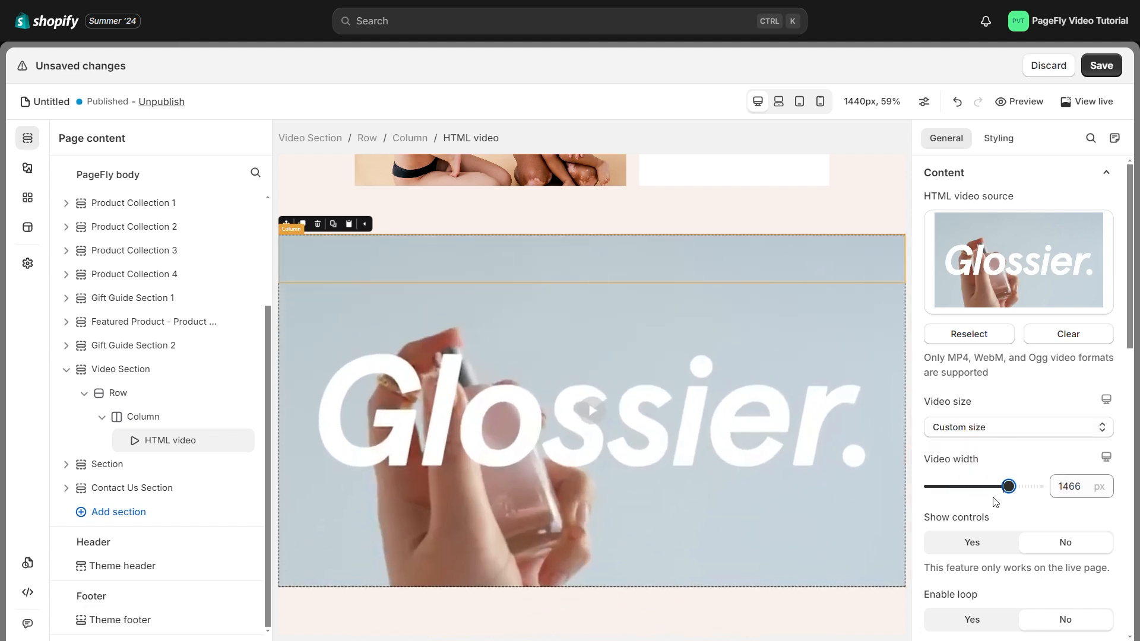
pyautogui.scroll(-3)
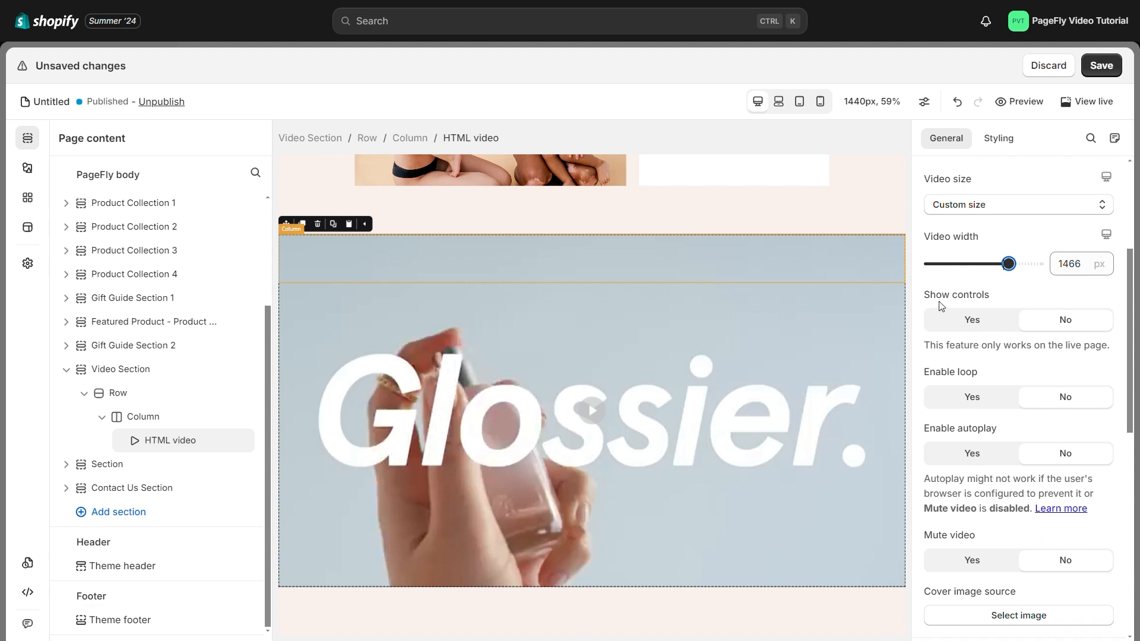
pyautogui.click(971, 321)
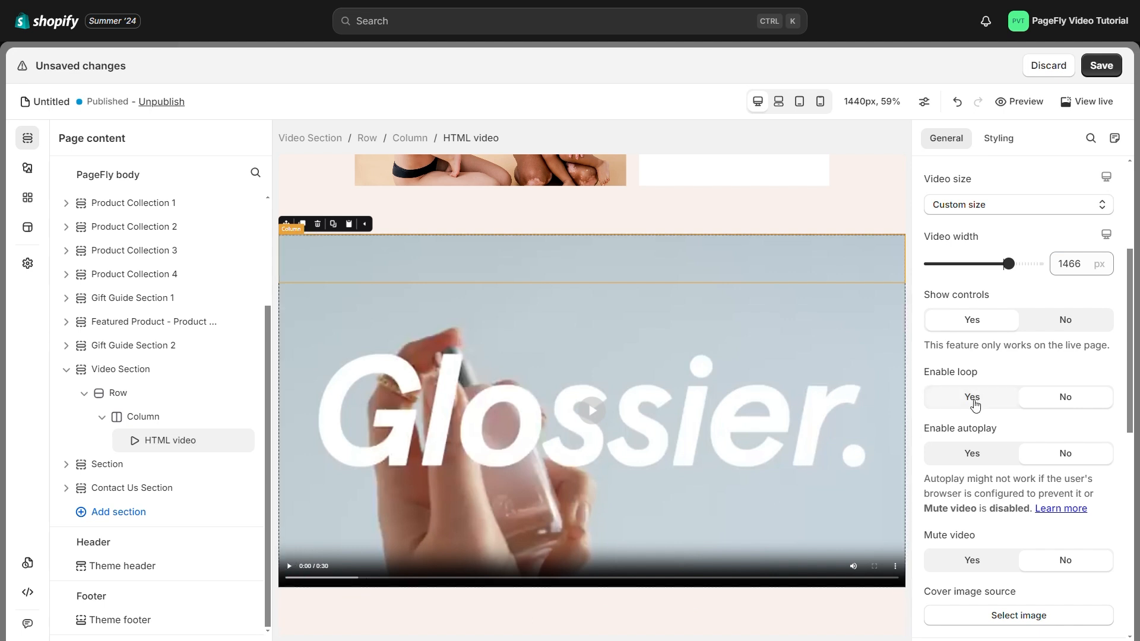
pyautogui.moveTo(929, 439)
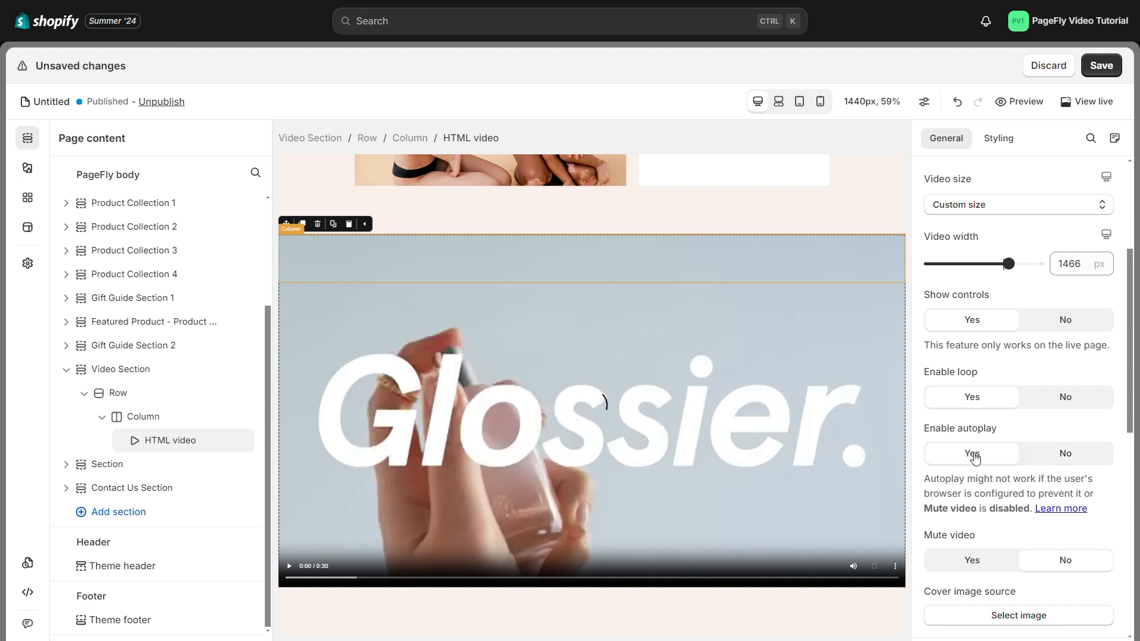
pyautogui.moveTo(972, 469)
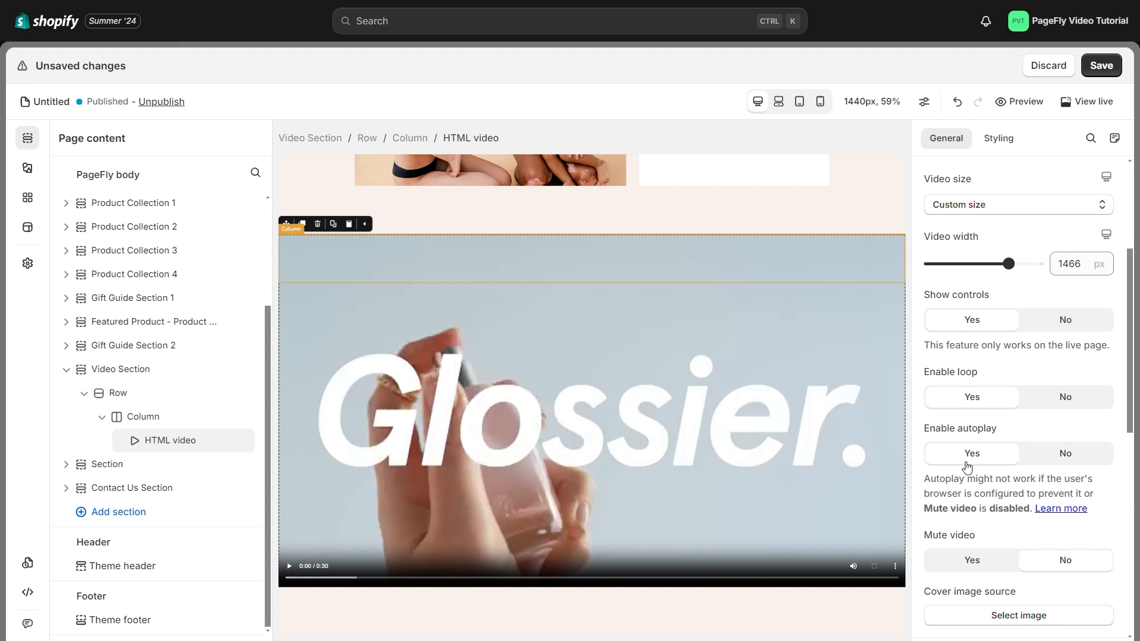
pyautogui.scroll(-3)
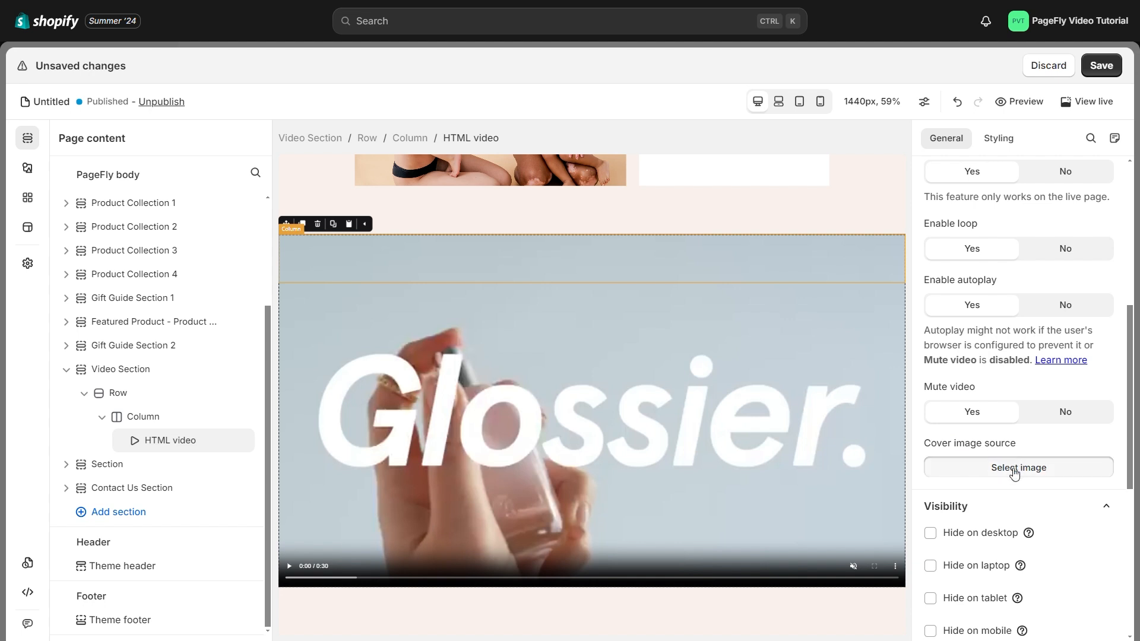
# Step: Dismiss the cover image picker without choosing an image
pyautogui.click(1018, 467)
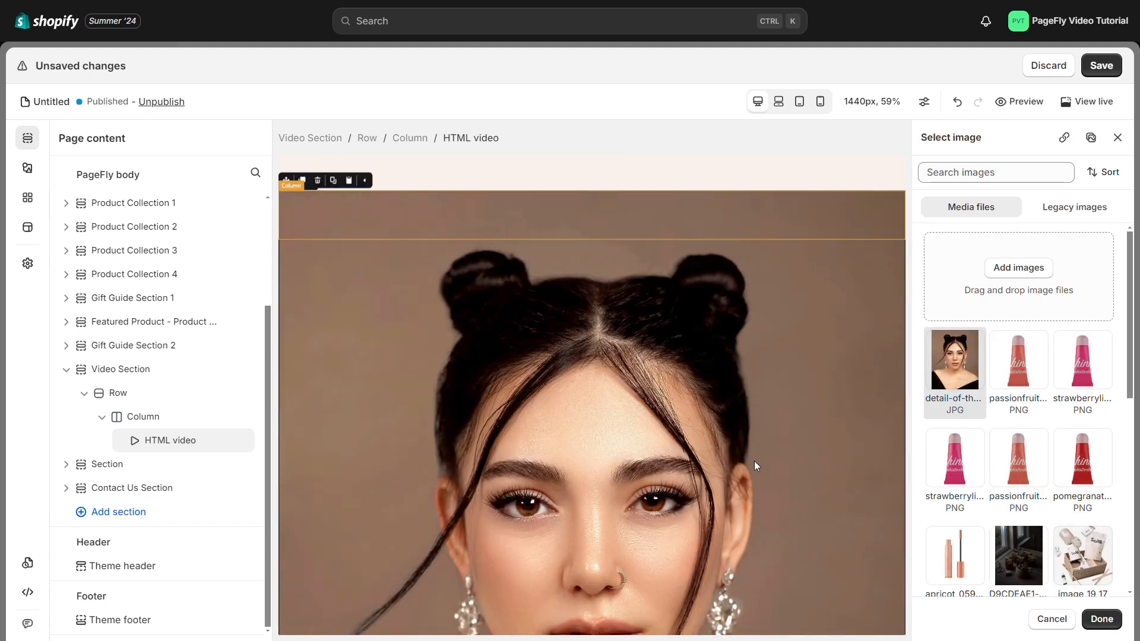
pyautogui.click(1101, 619)
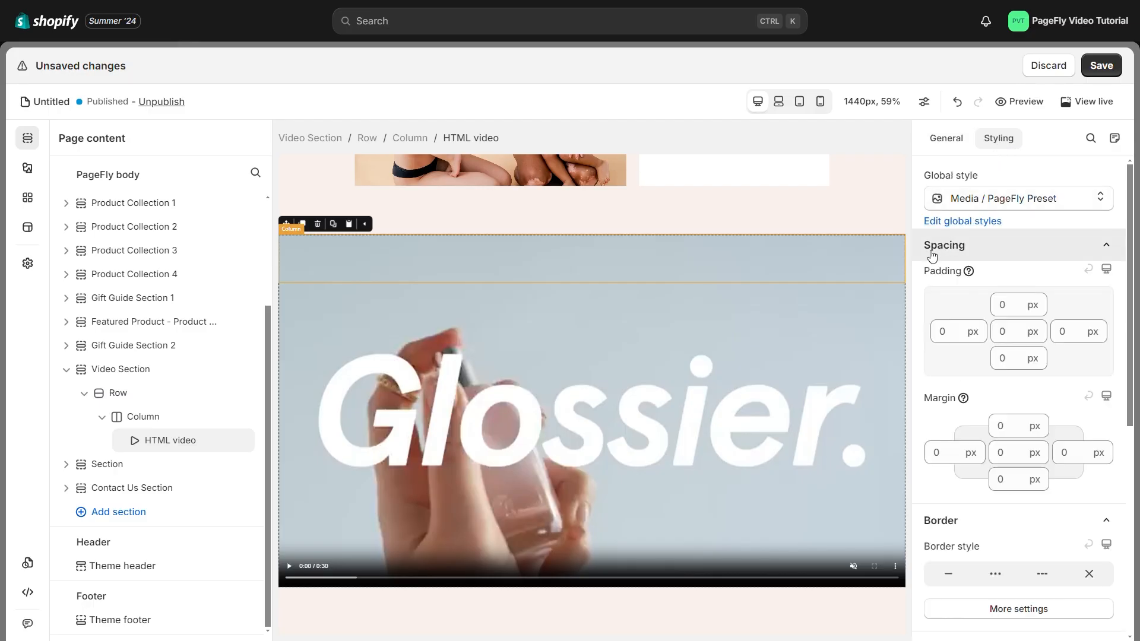
# Step: Enter 10 in the central Padding field under Spacing, giving 10px on all sides
pyautogui.scroll(-3)
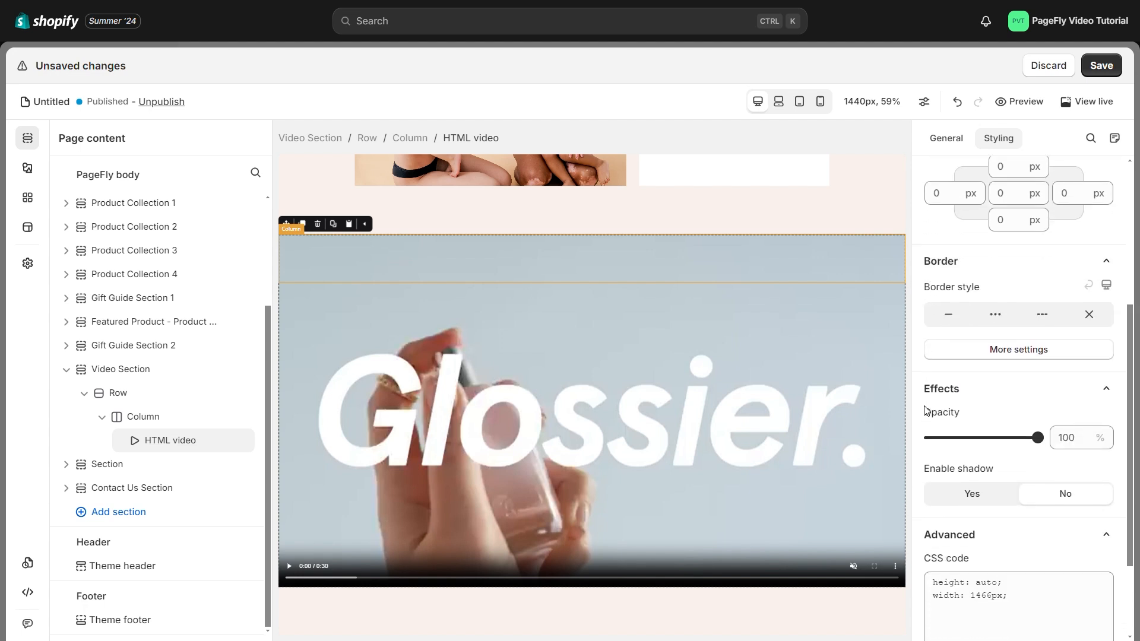
pyautogui.scroll(-3)
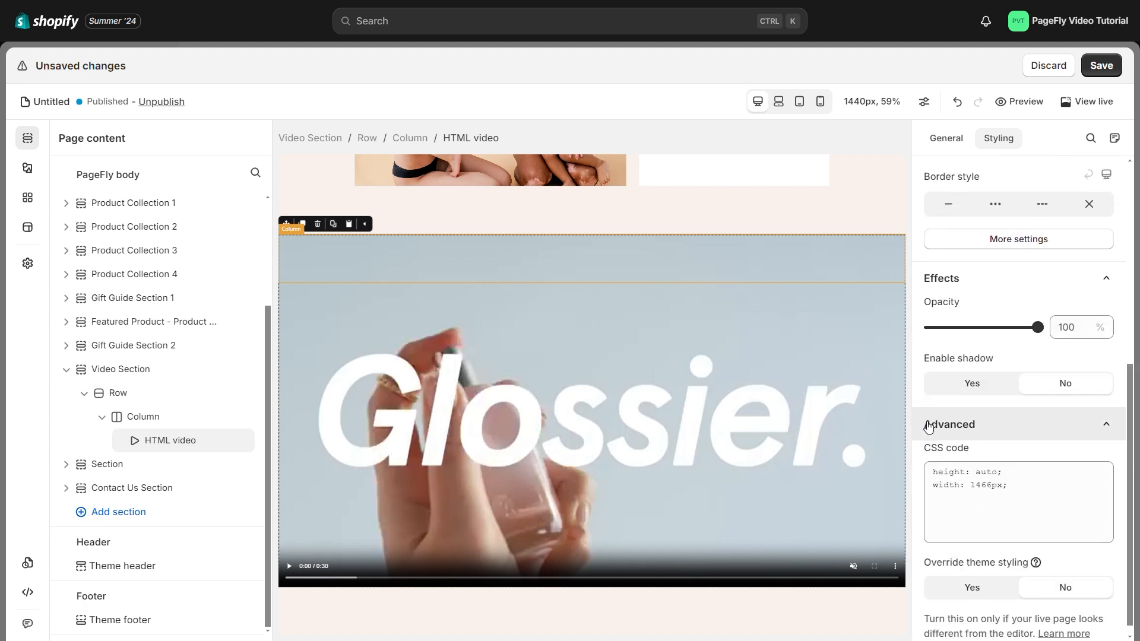
pyautogui.scroll(3)
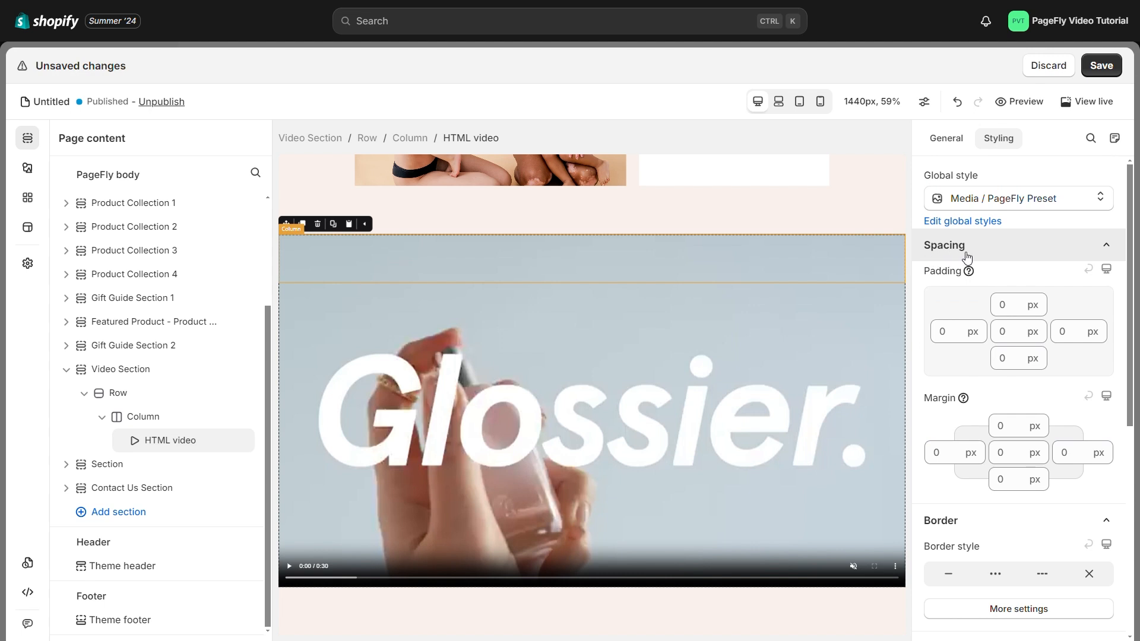
pyautogui.moveTo(981, 320)
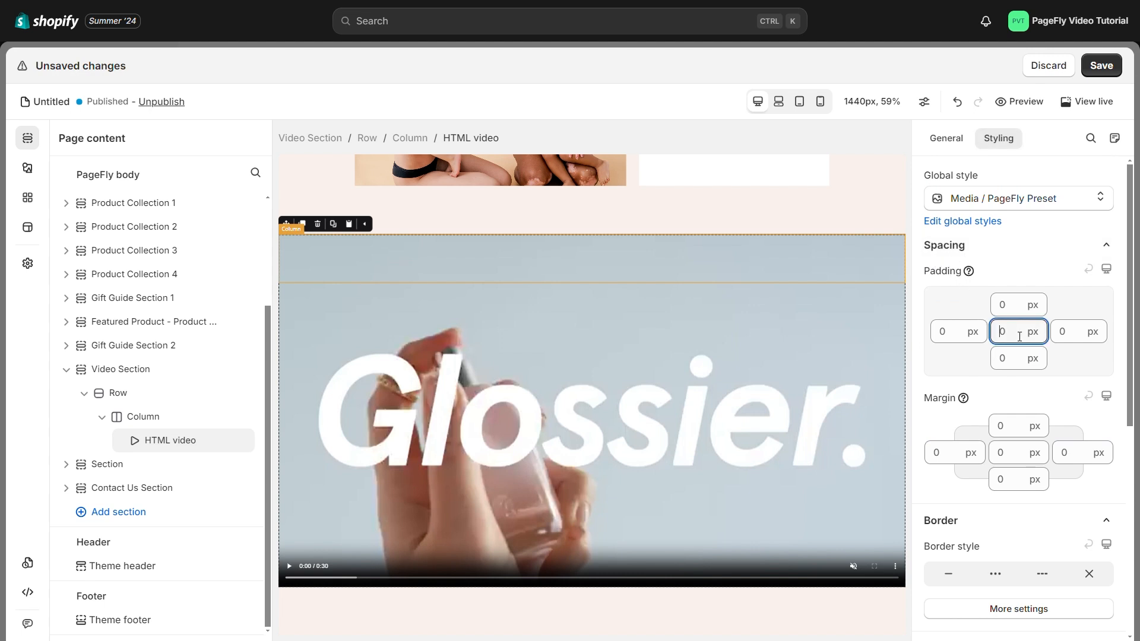
pyautogui.write('1')
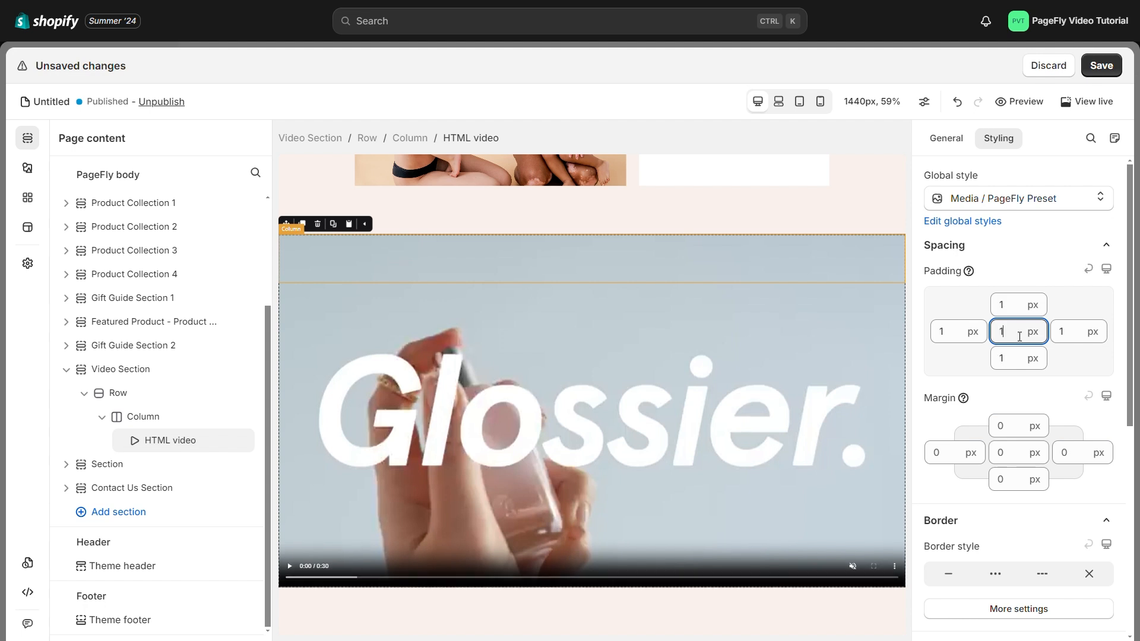
pyautogui.write('10')
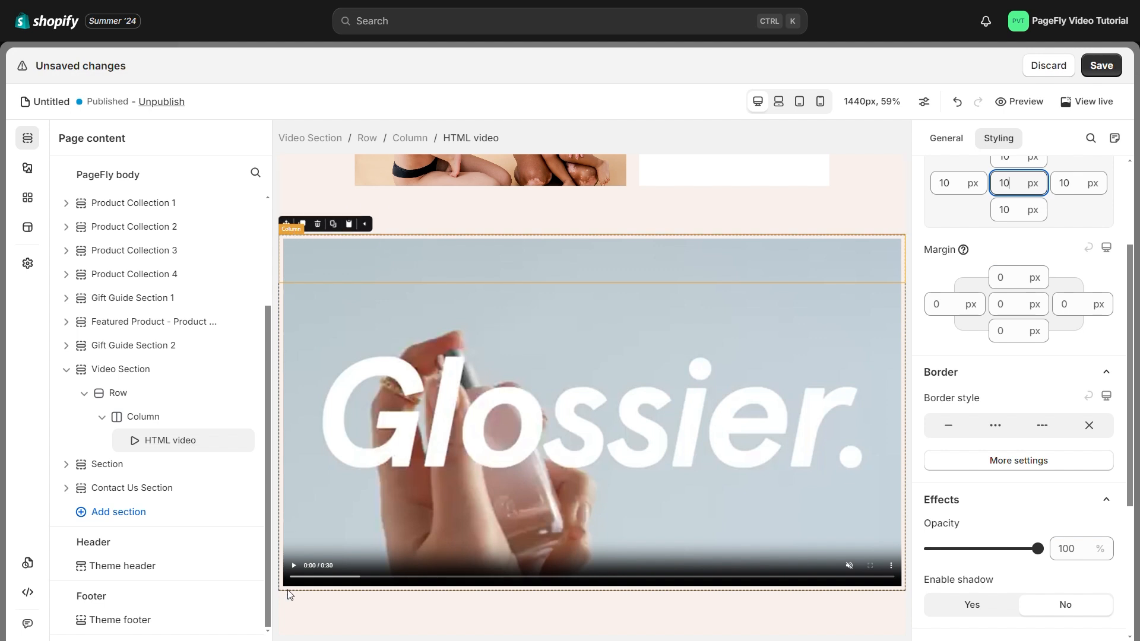
pyautogui.moveTo(911, 560)
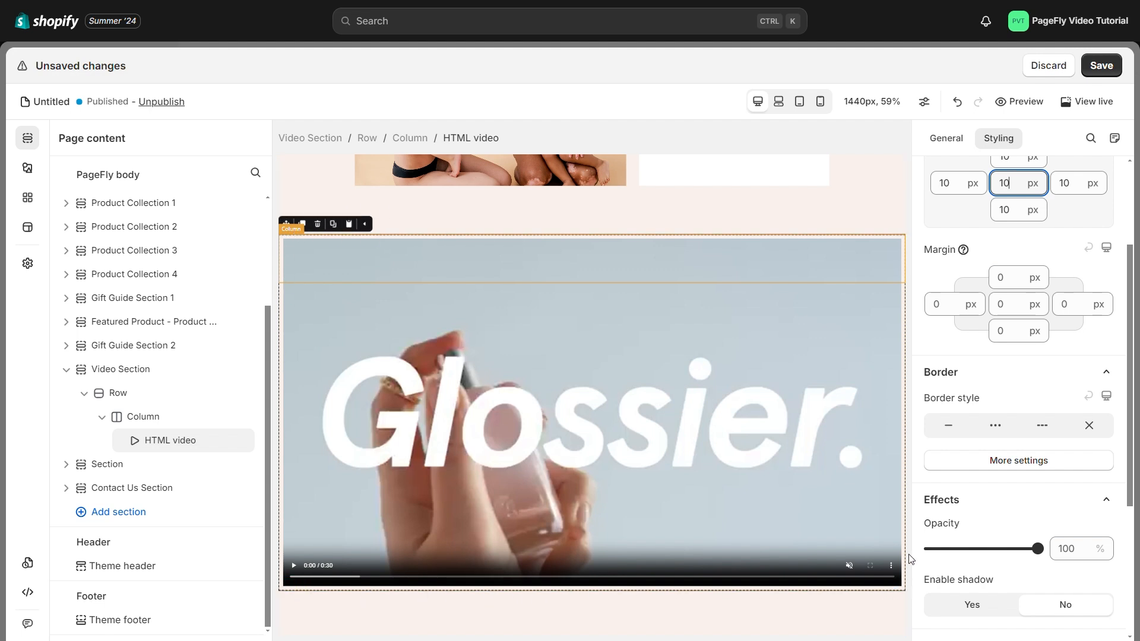
pyautogui.moveTo(930, 449)
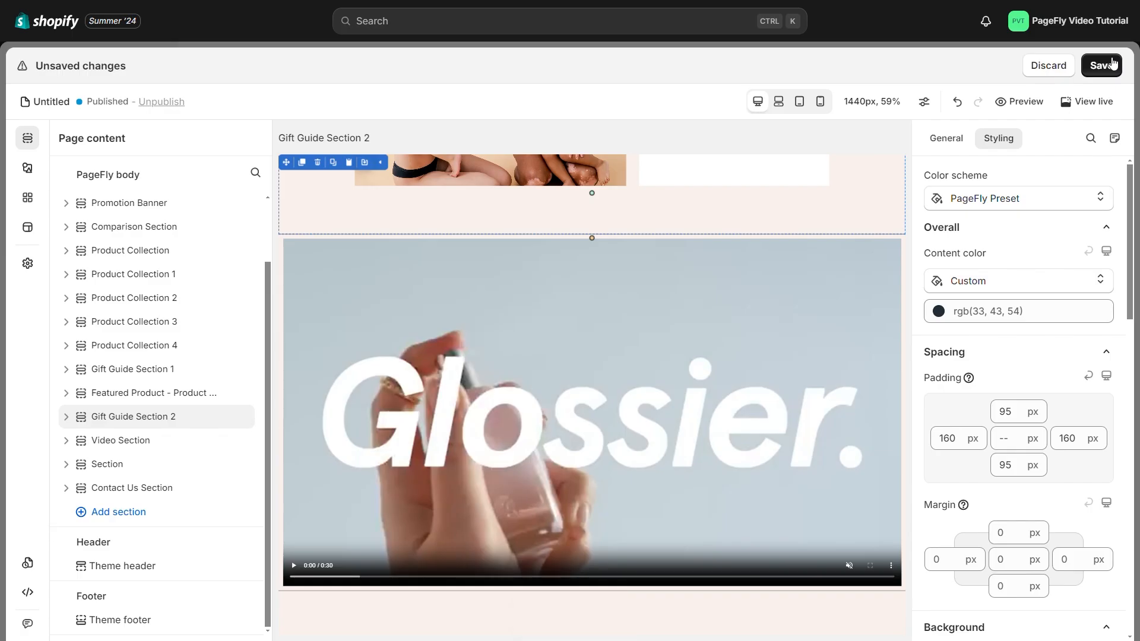
# Step: Save the page with the padded Glossier video, then publish it
pyautogui.click(1101, 65)
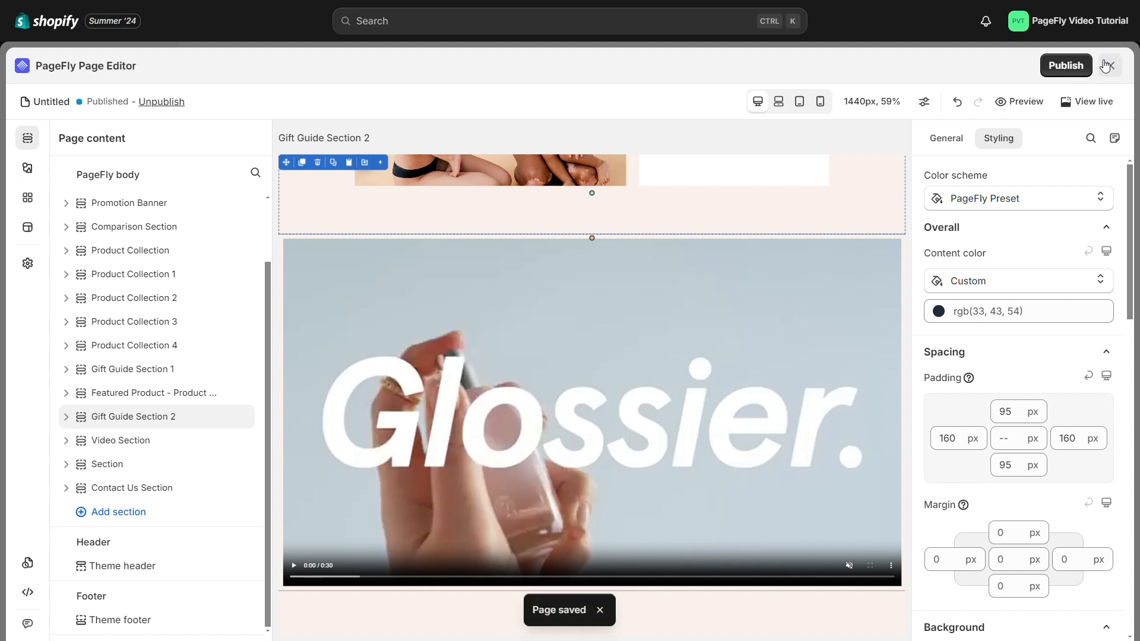
pyautogui.click(1065, 65)
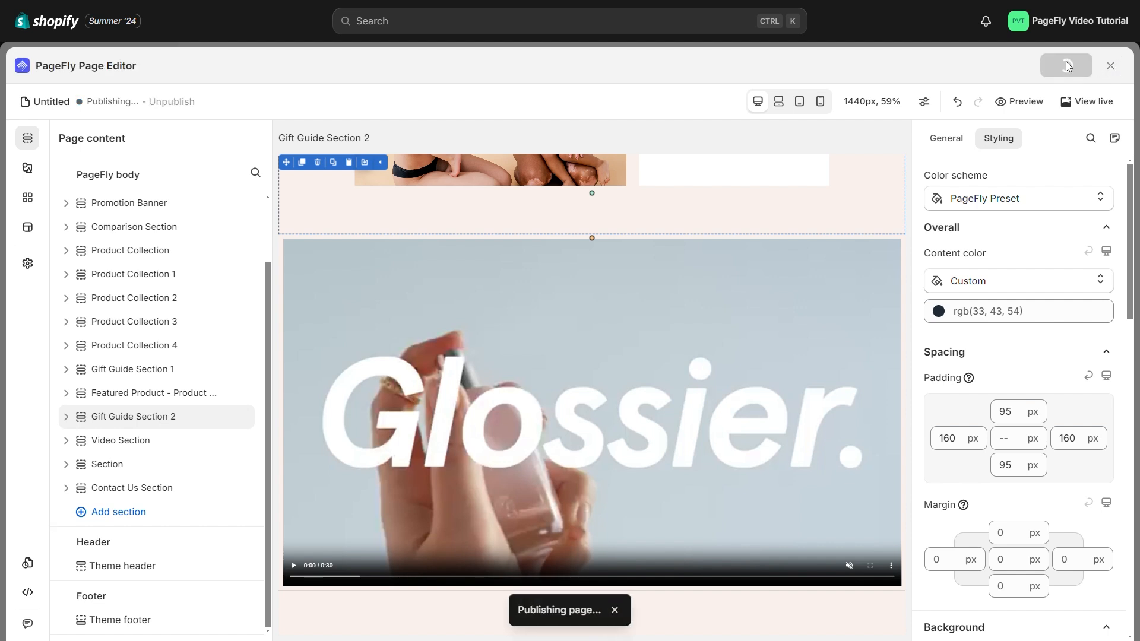